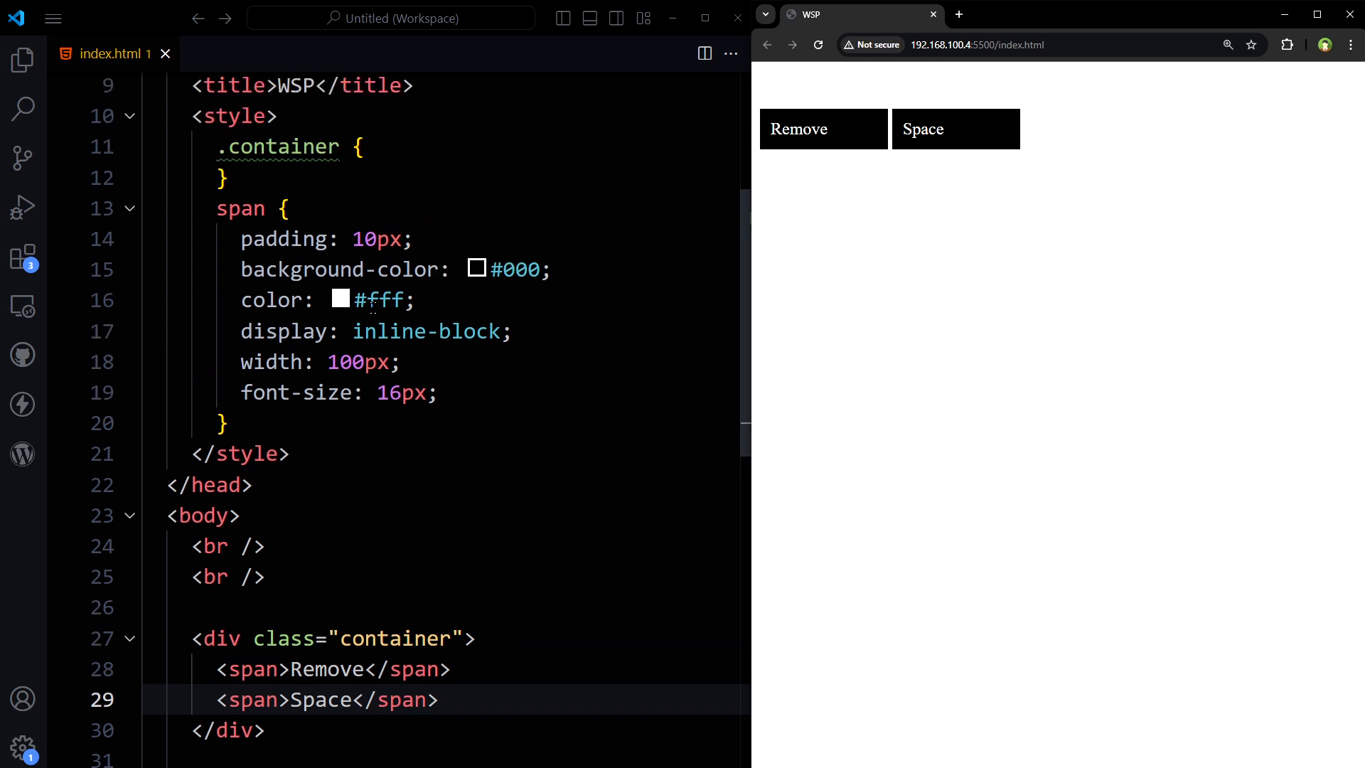
Give the span rule font-size: 16px and join the Remove and Space spans on one line
double_click(340, 268)
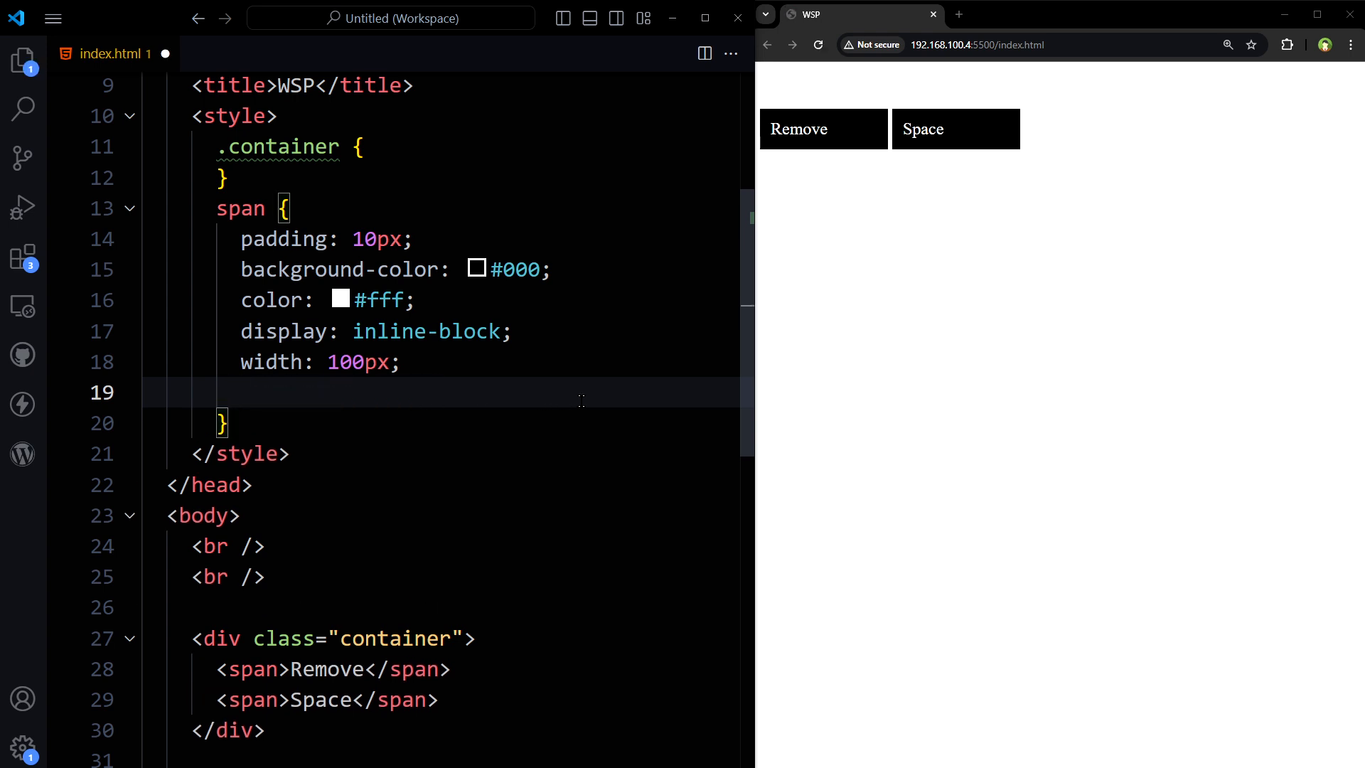
text(font-size: 16px;)
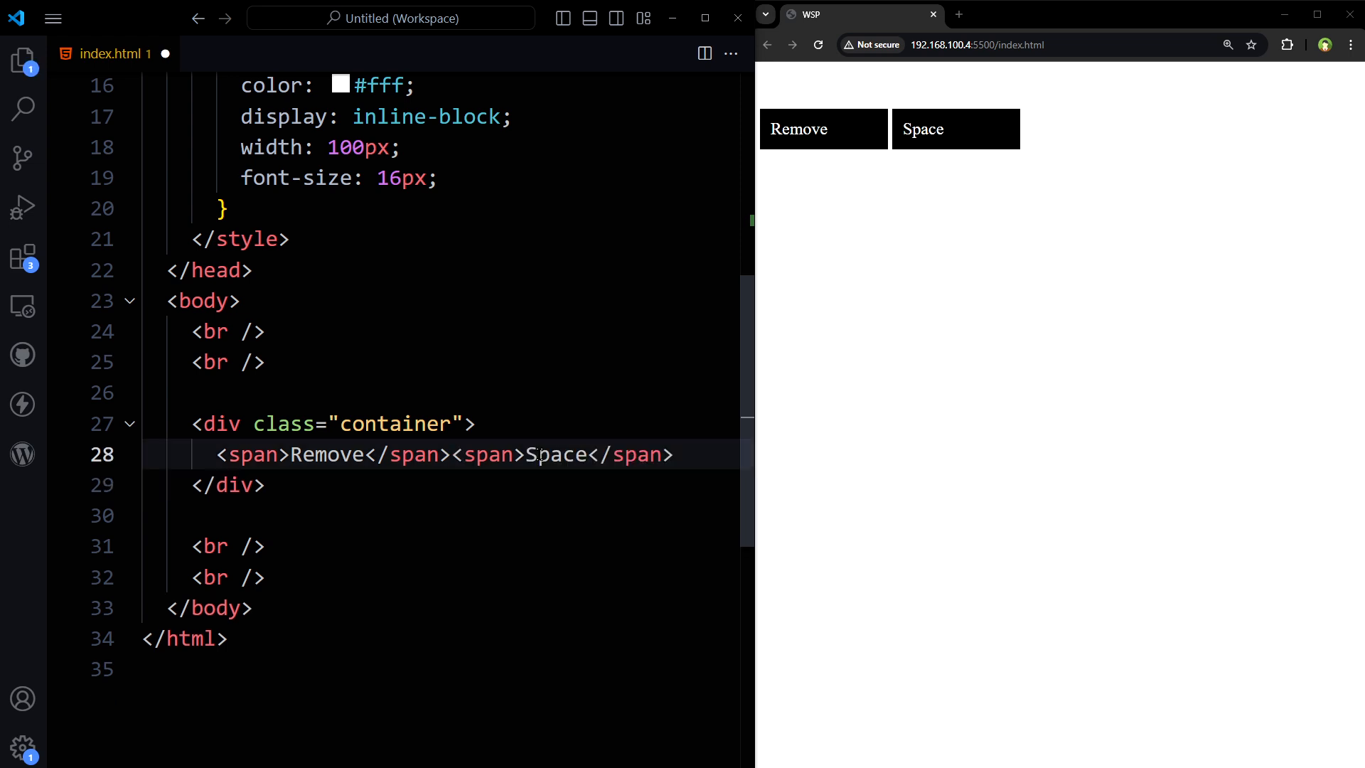
key(Enter)
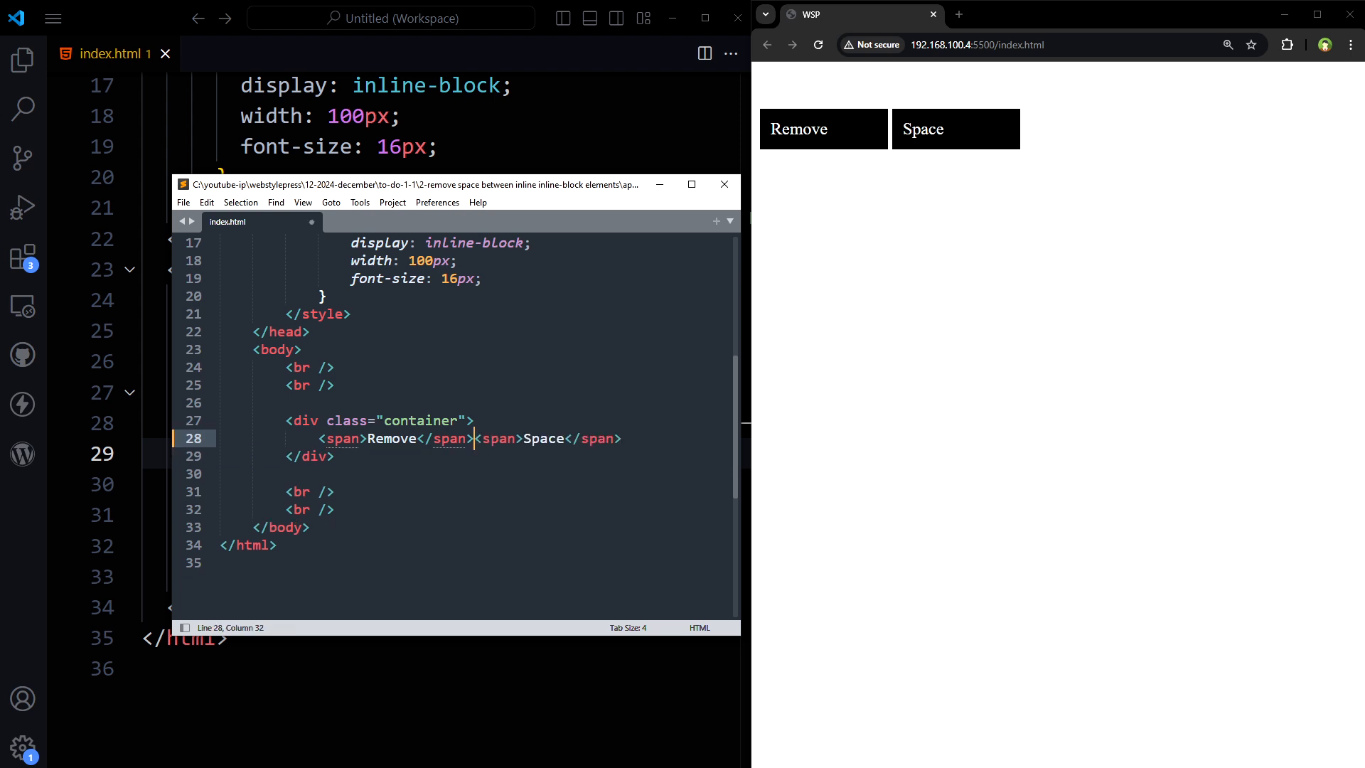
Save index.html in Sublime Text to refresh the gapless preview, then close Sublime Text
key(ctrl+s)
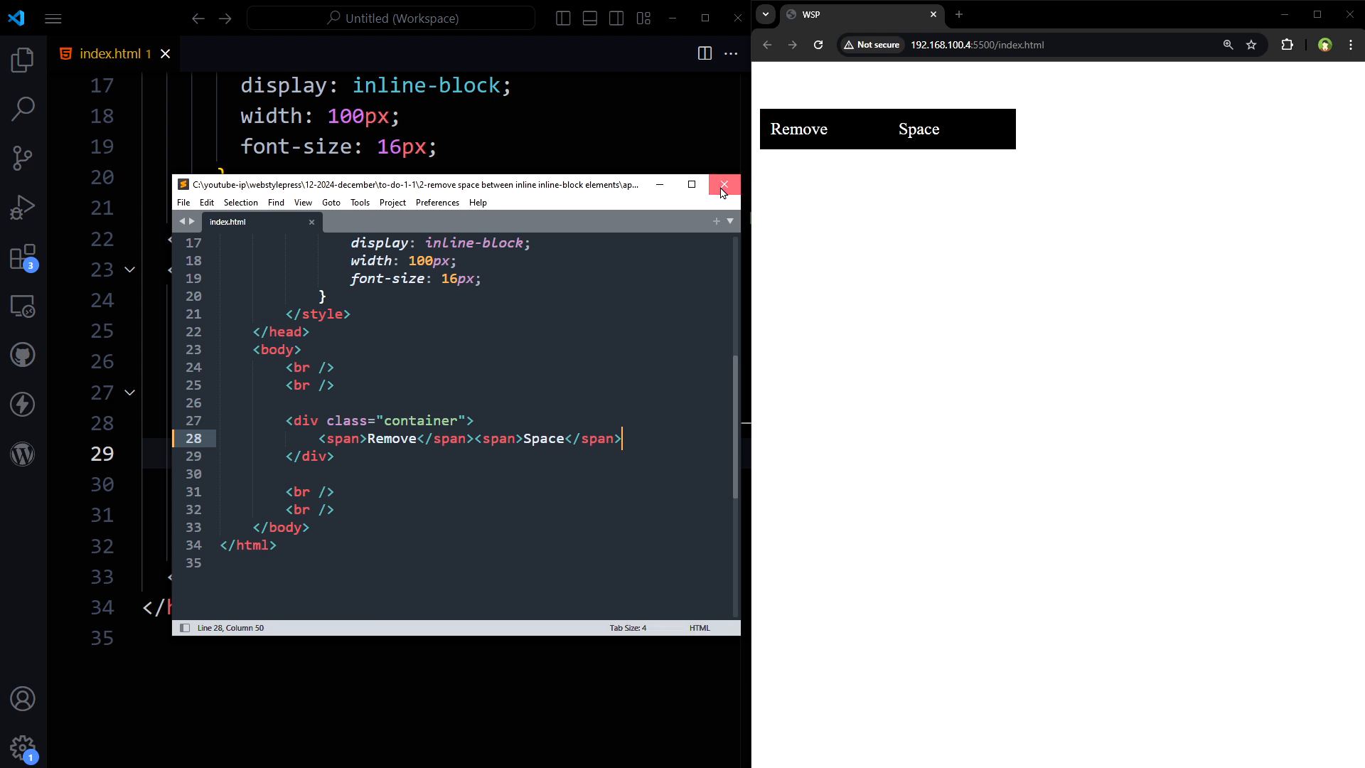
click(724, 185)
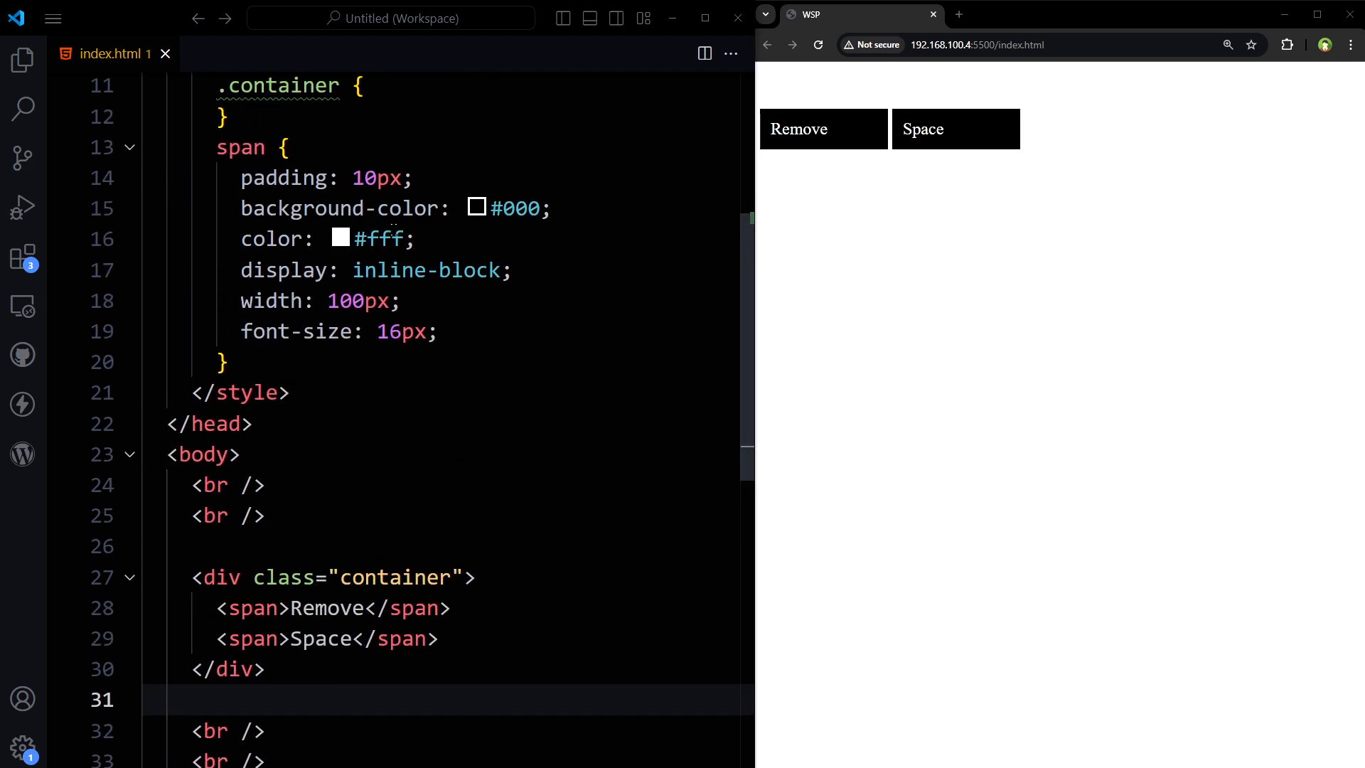
Add font-size: 0 to .container and font-size: 16px to the span rule
text(font-size: 0;)
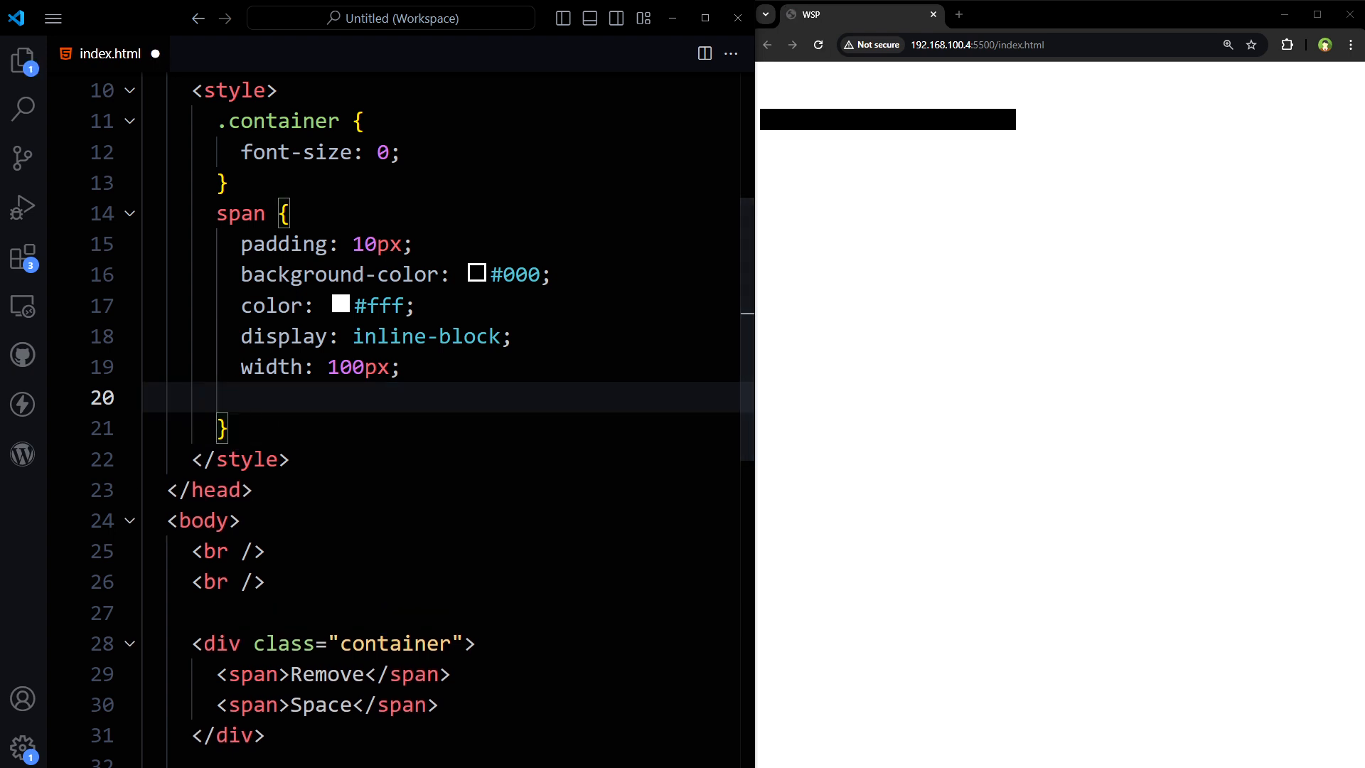
text(font-size: 16px;)
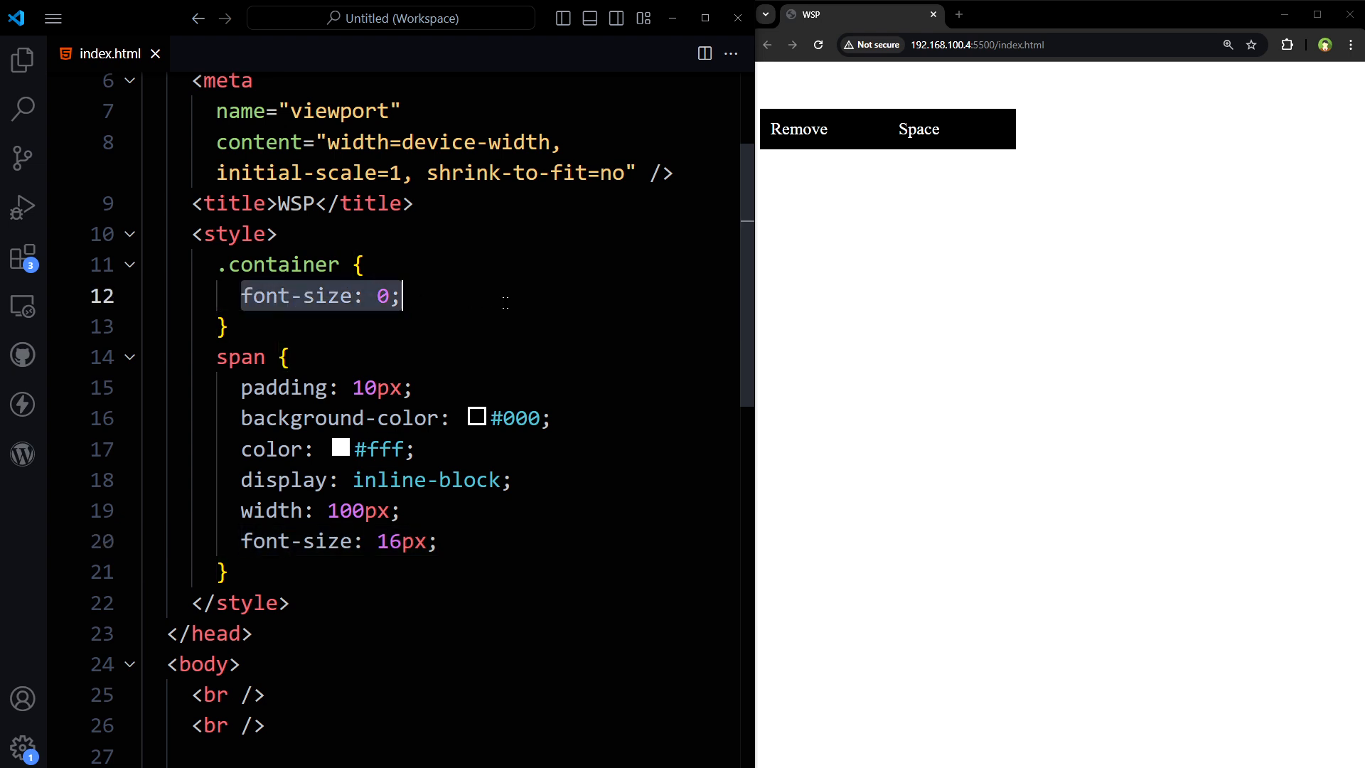
Comment out the font-size: 0 fix and add display: flex to .container
key(ctrl+/)
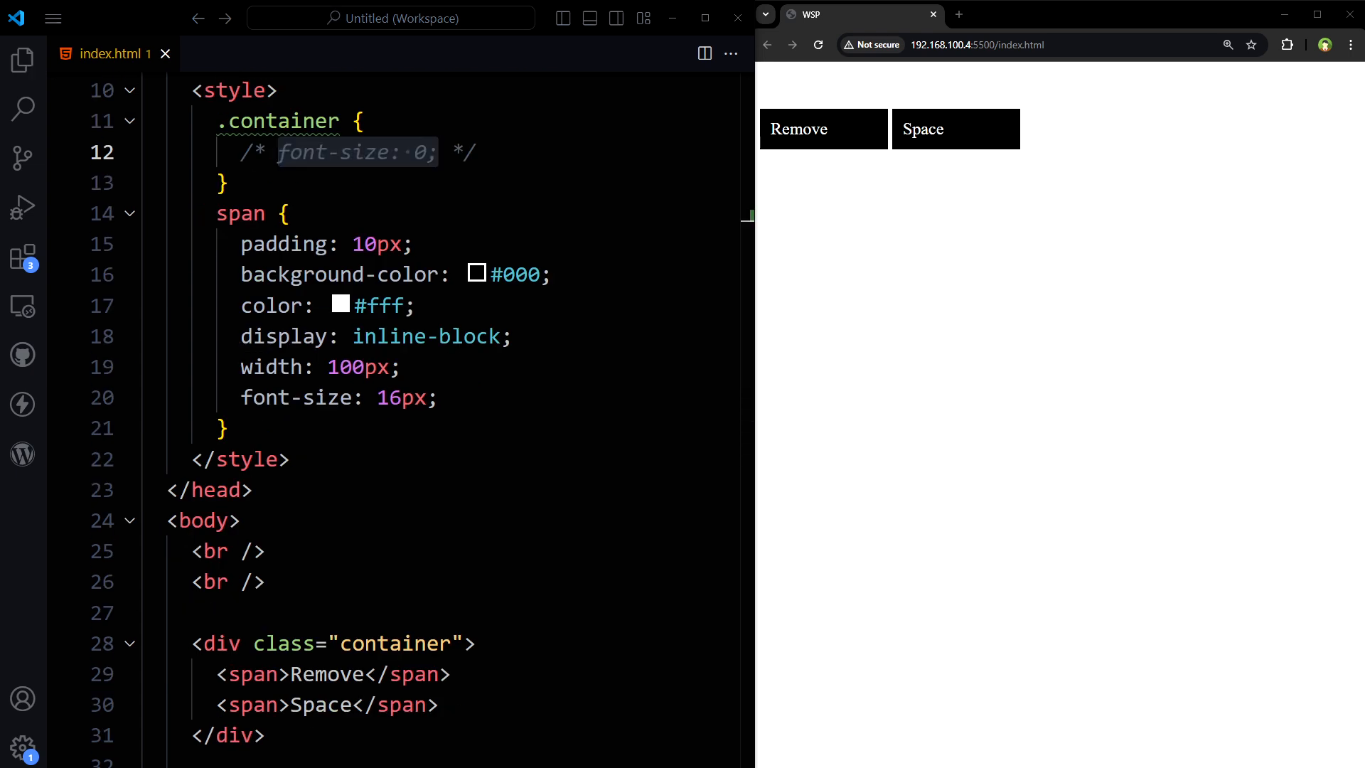
mouse_move(1098, 282)
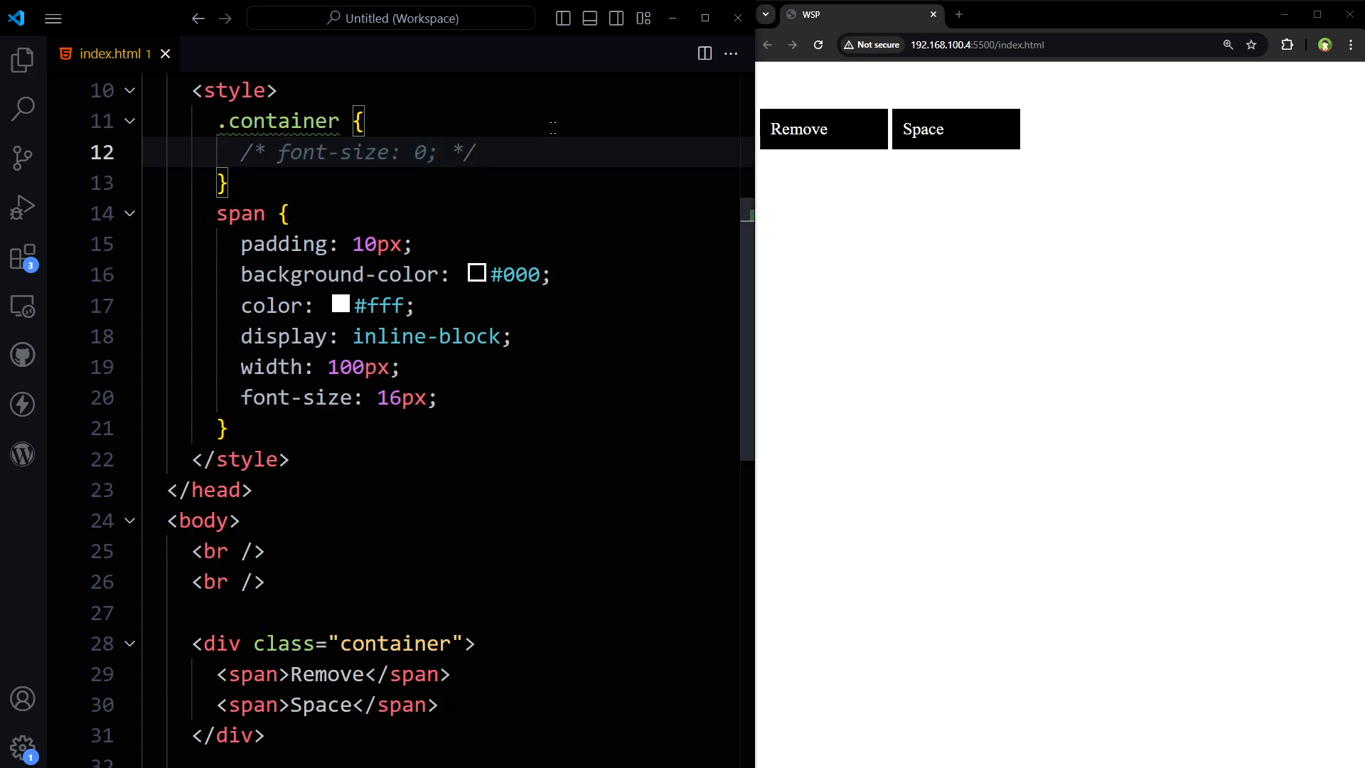
text(display: flex; */)
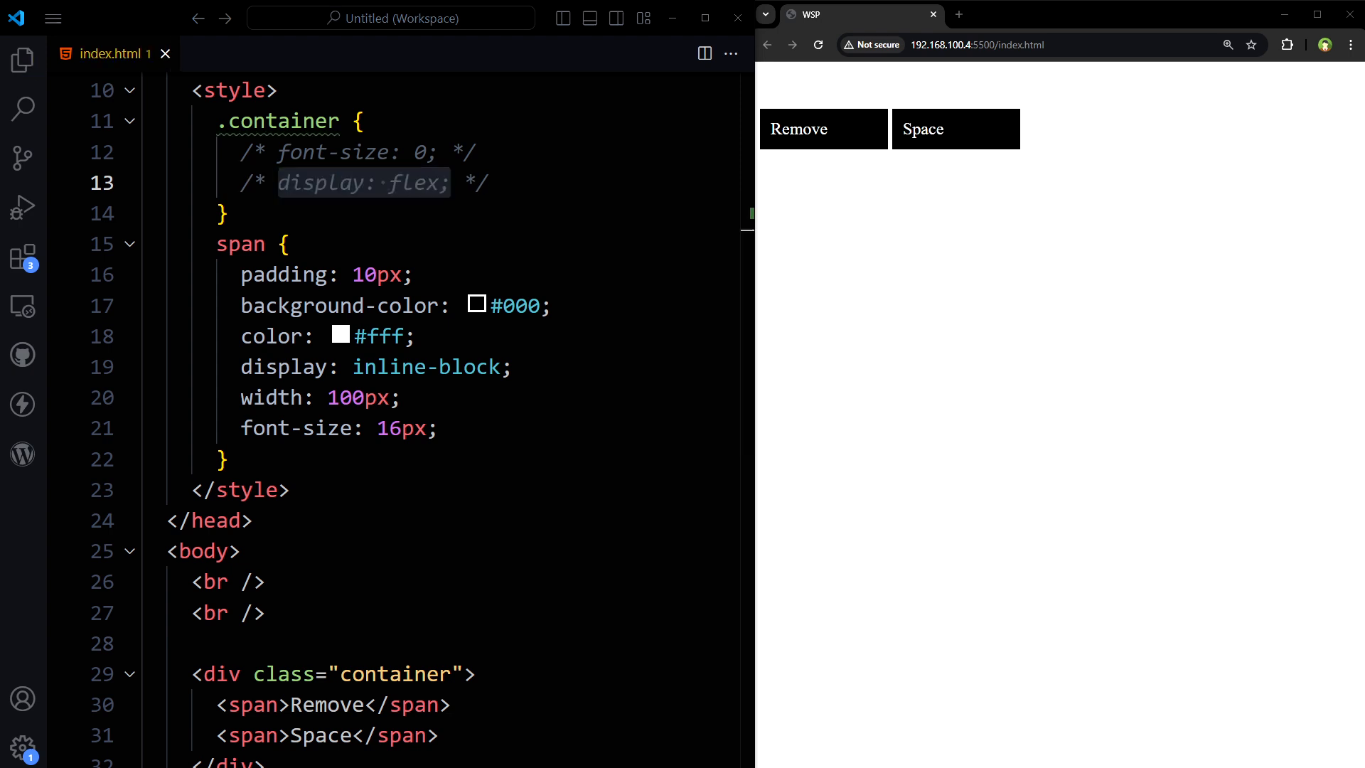
Add word-spacing: -1ch to .container, then comment it out
text(word-spacing: -1ch;)
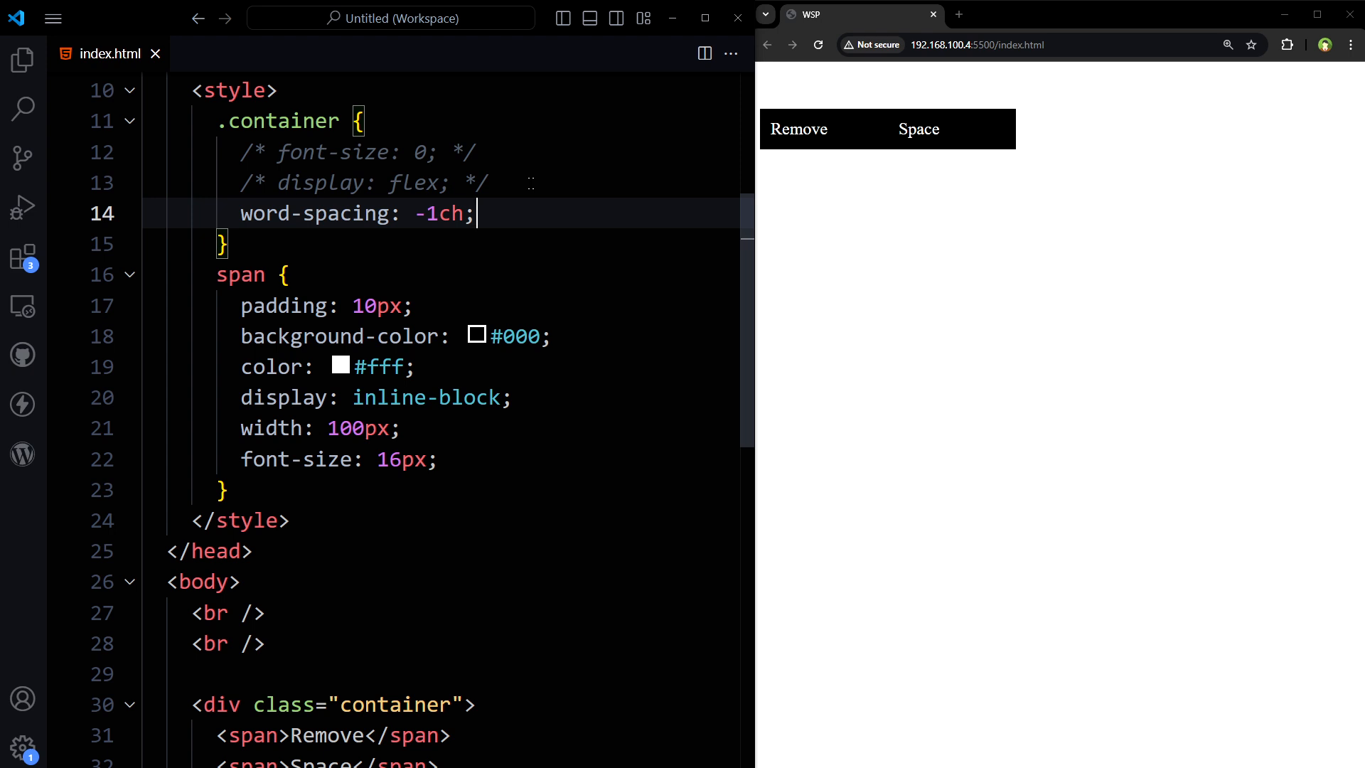
key(ctrl+/)
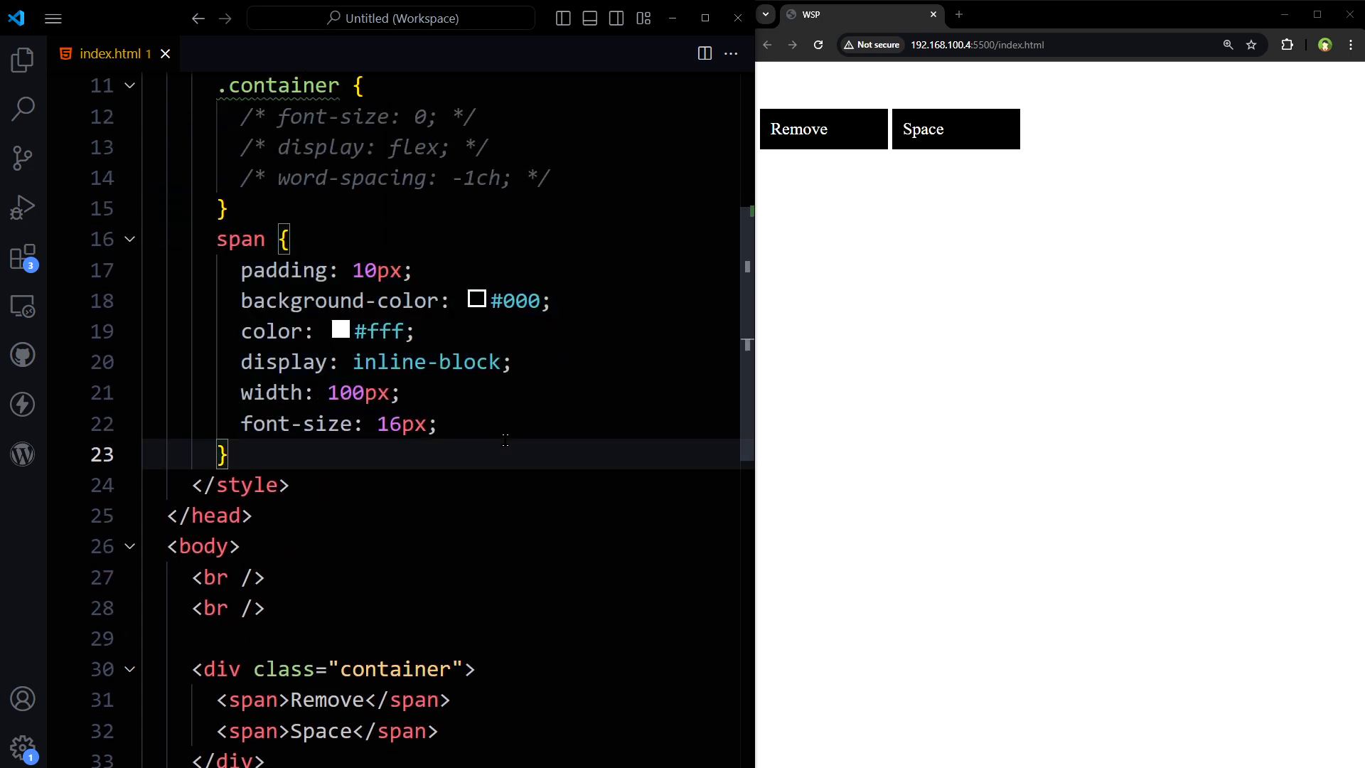
Add display: table-cell to the span rule, then comment it out
text(display: table-cell;)
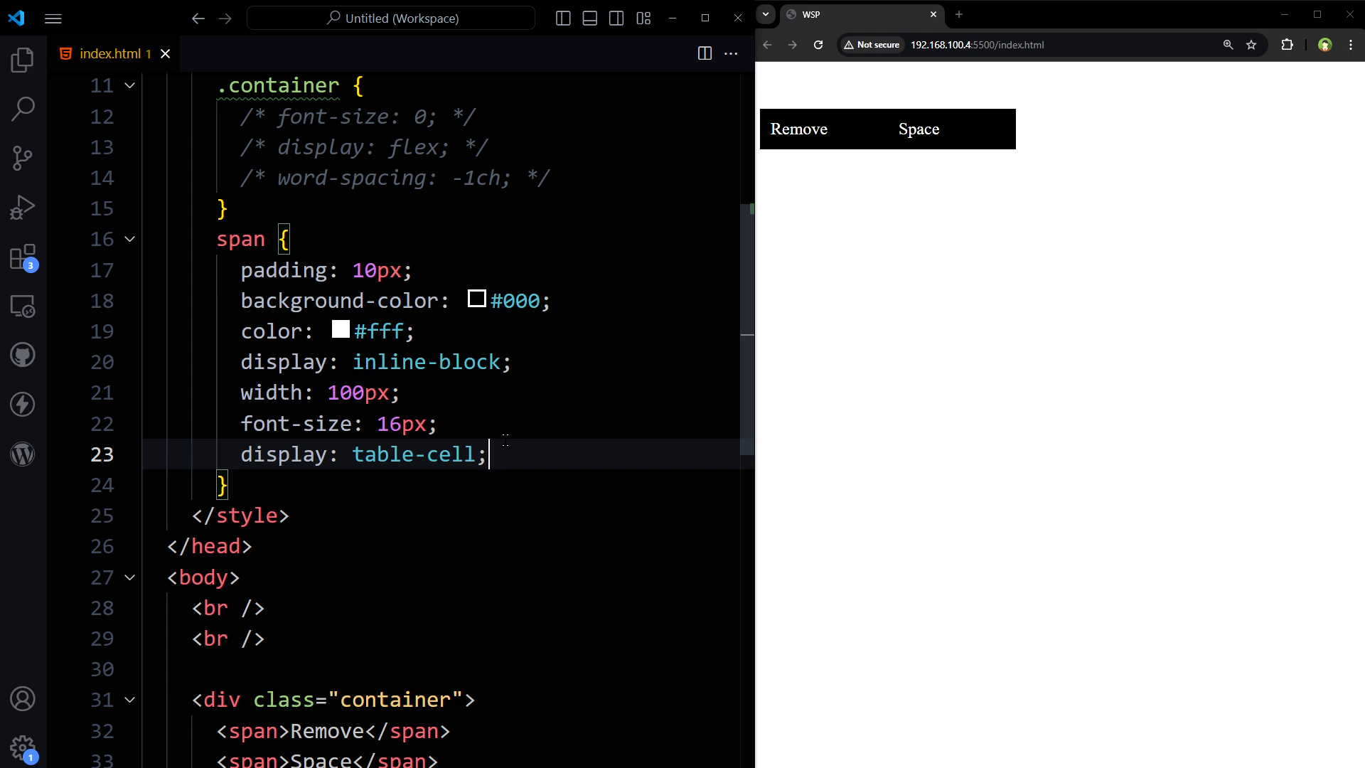
key(ctrl+/)
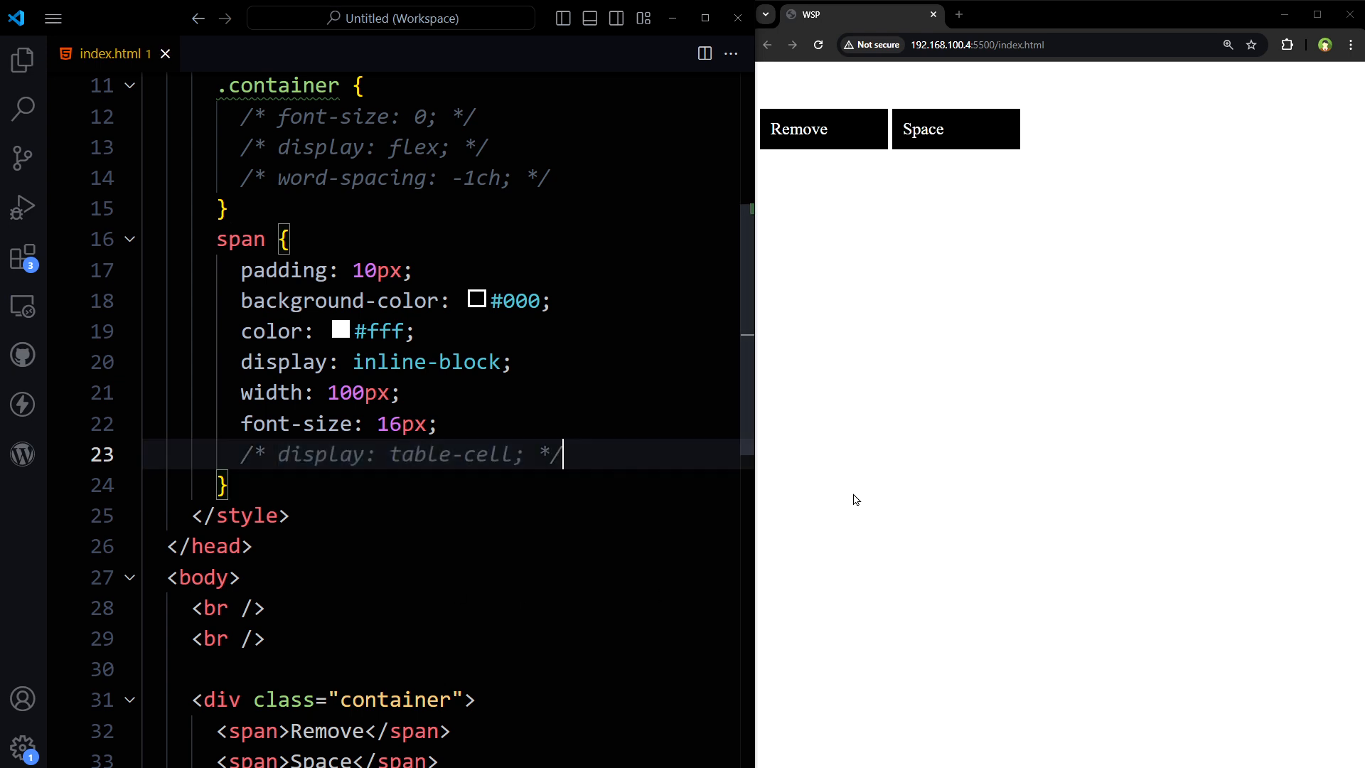
Add float: left to the span rule and select it for commenting out
text(float: left;)
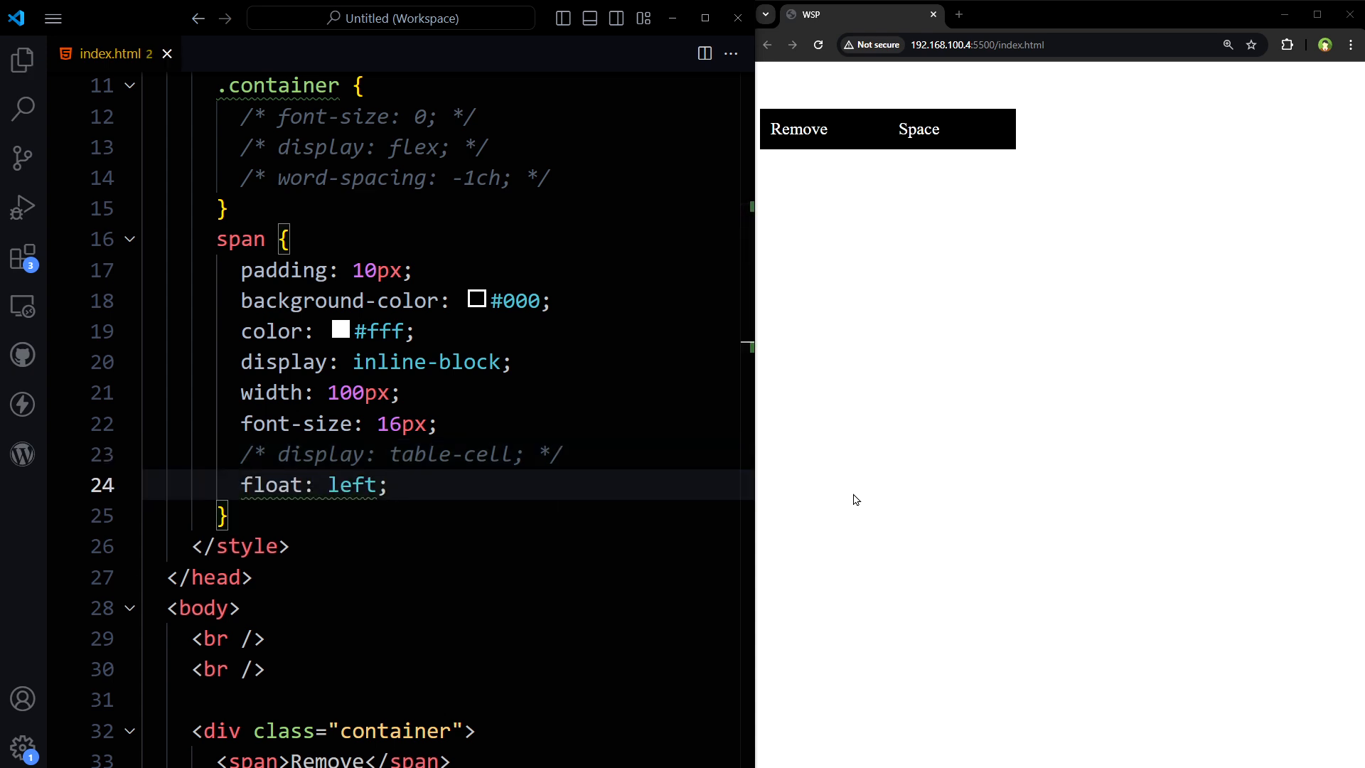
double_click(313, 485)
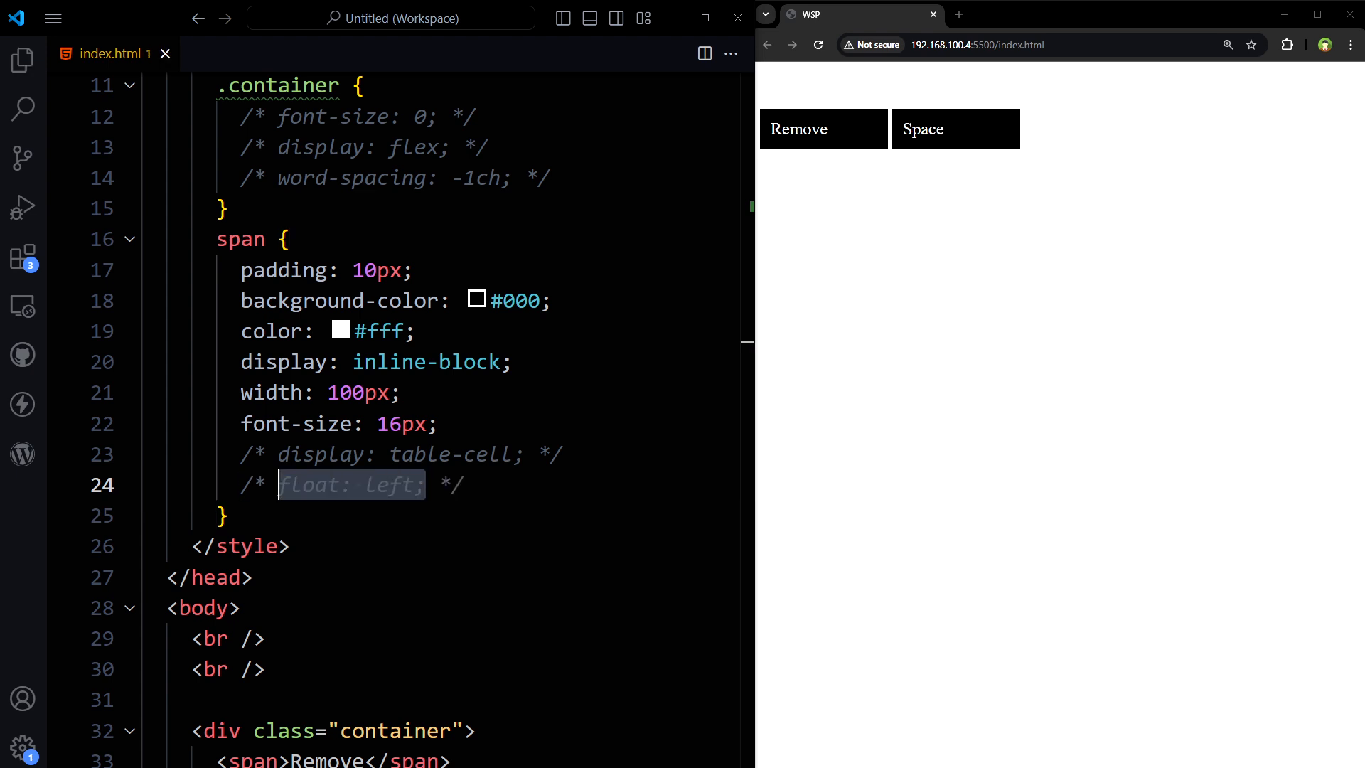
mouse_move(1223, 482)
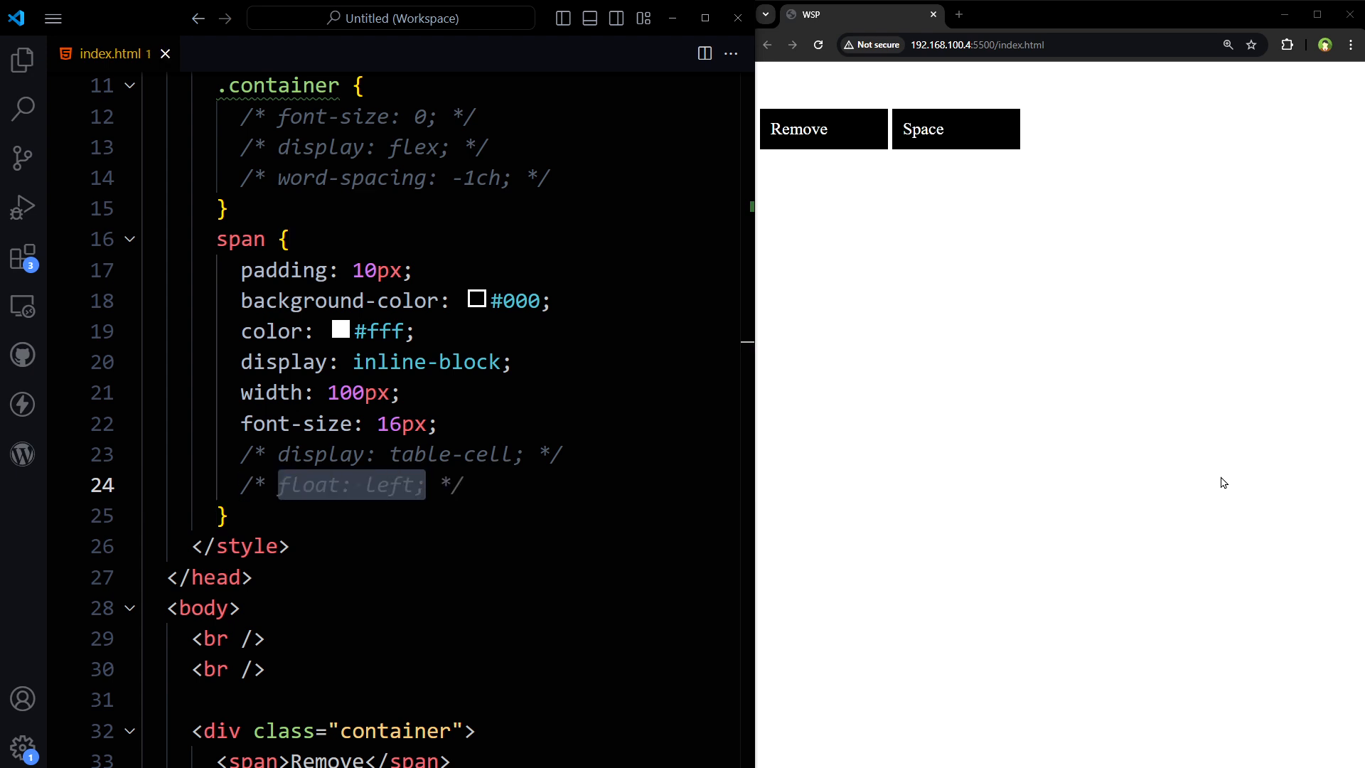